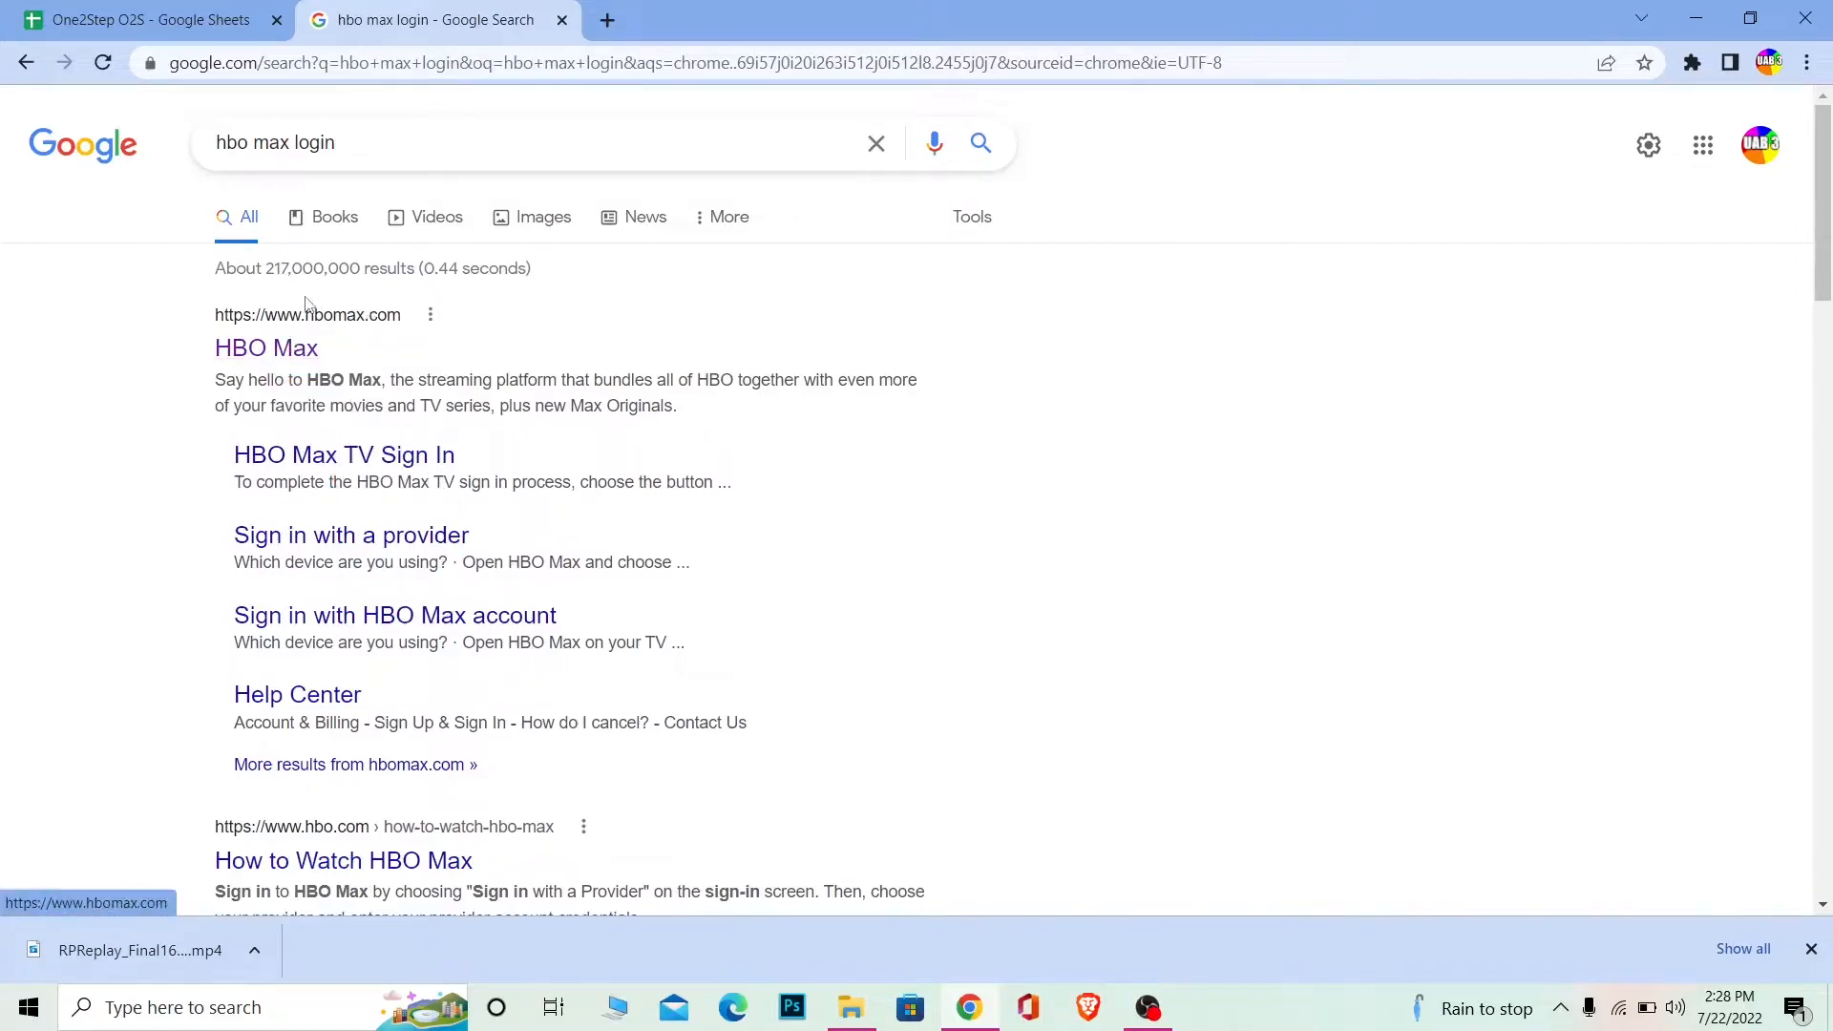
Step: Open the hbomax.com 'HBO Max' result from the 'hbo max login' Google search
left_click(265, 348)
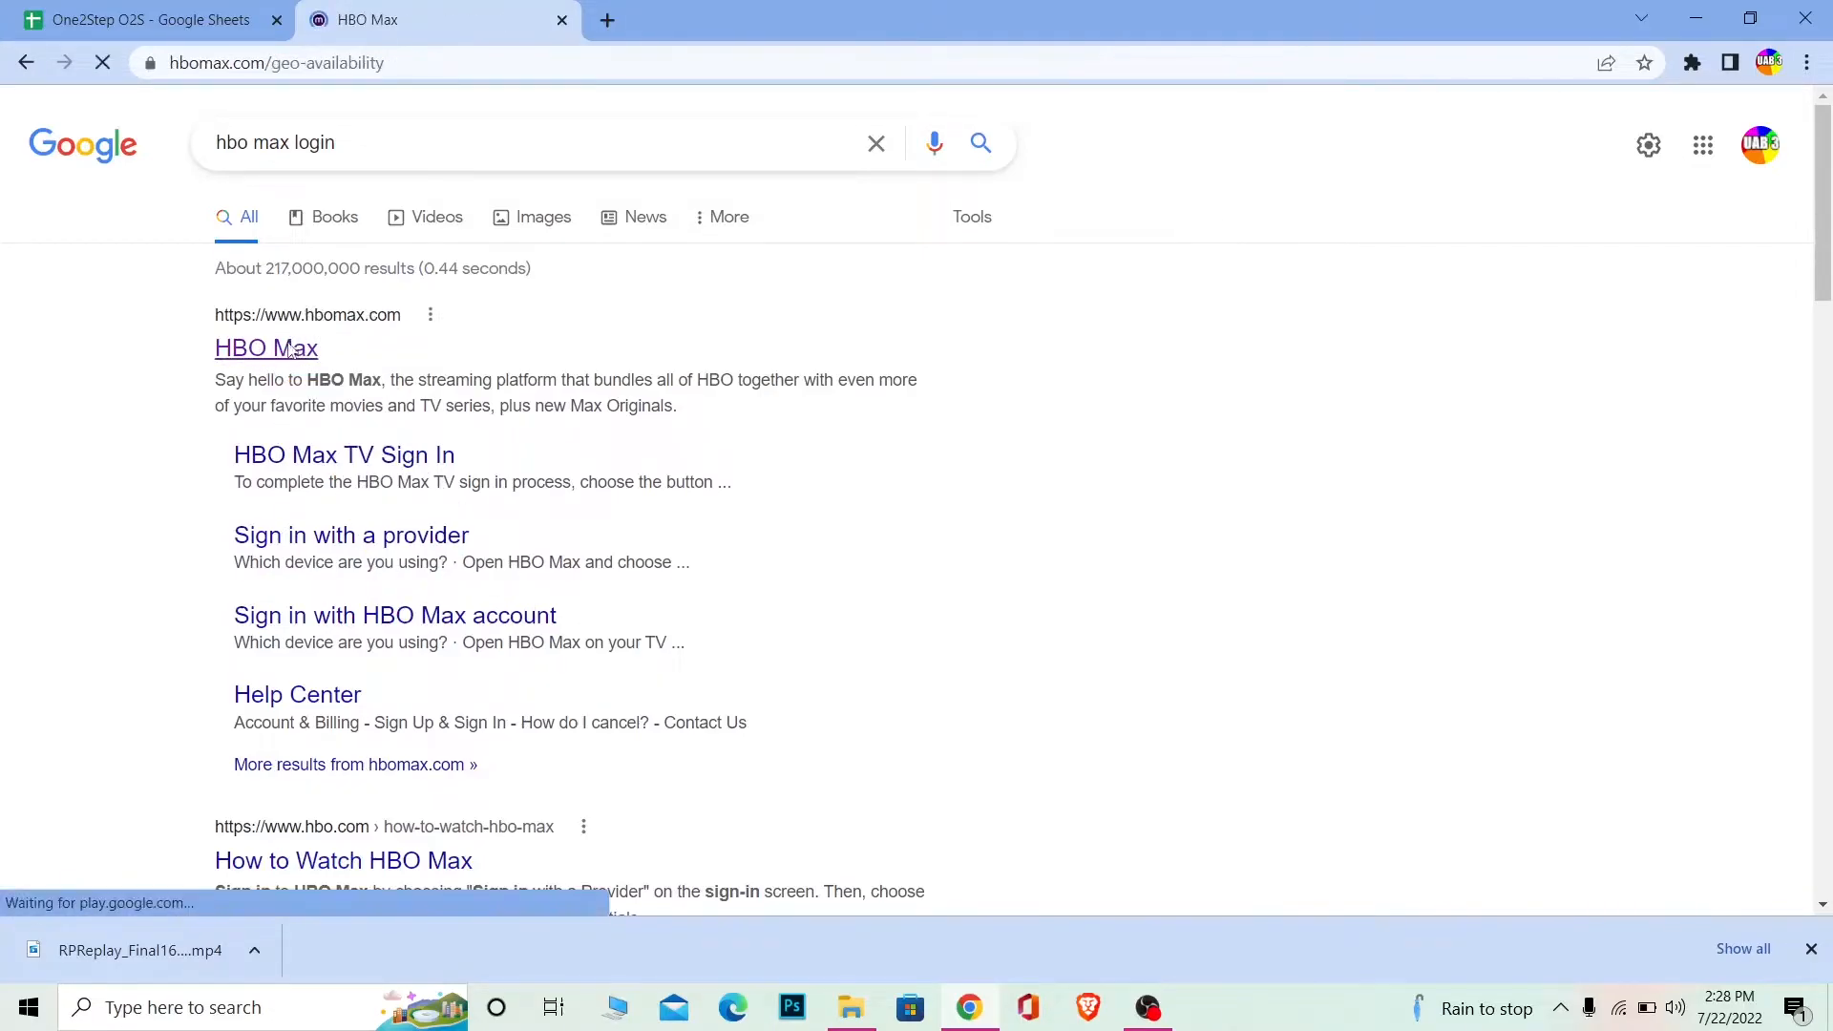
left_click(265, 349)
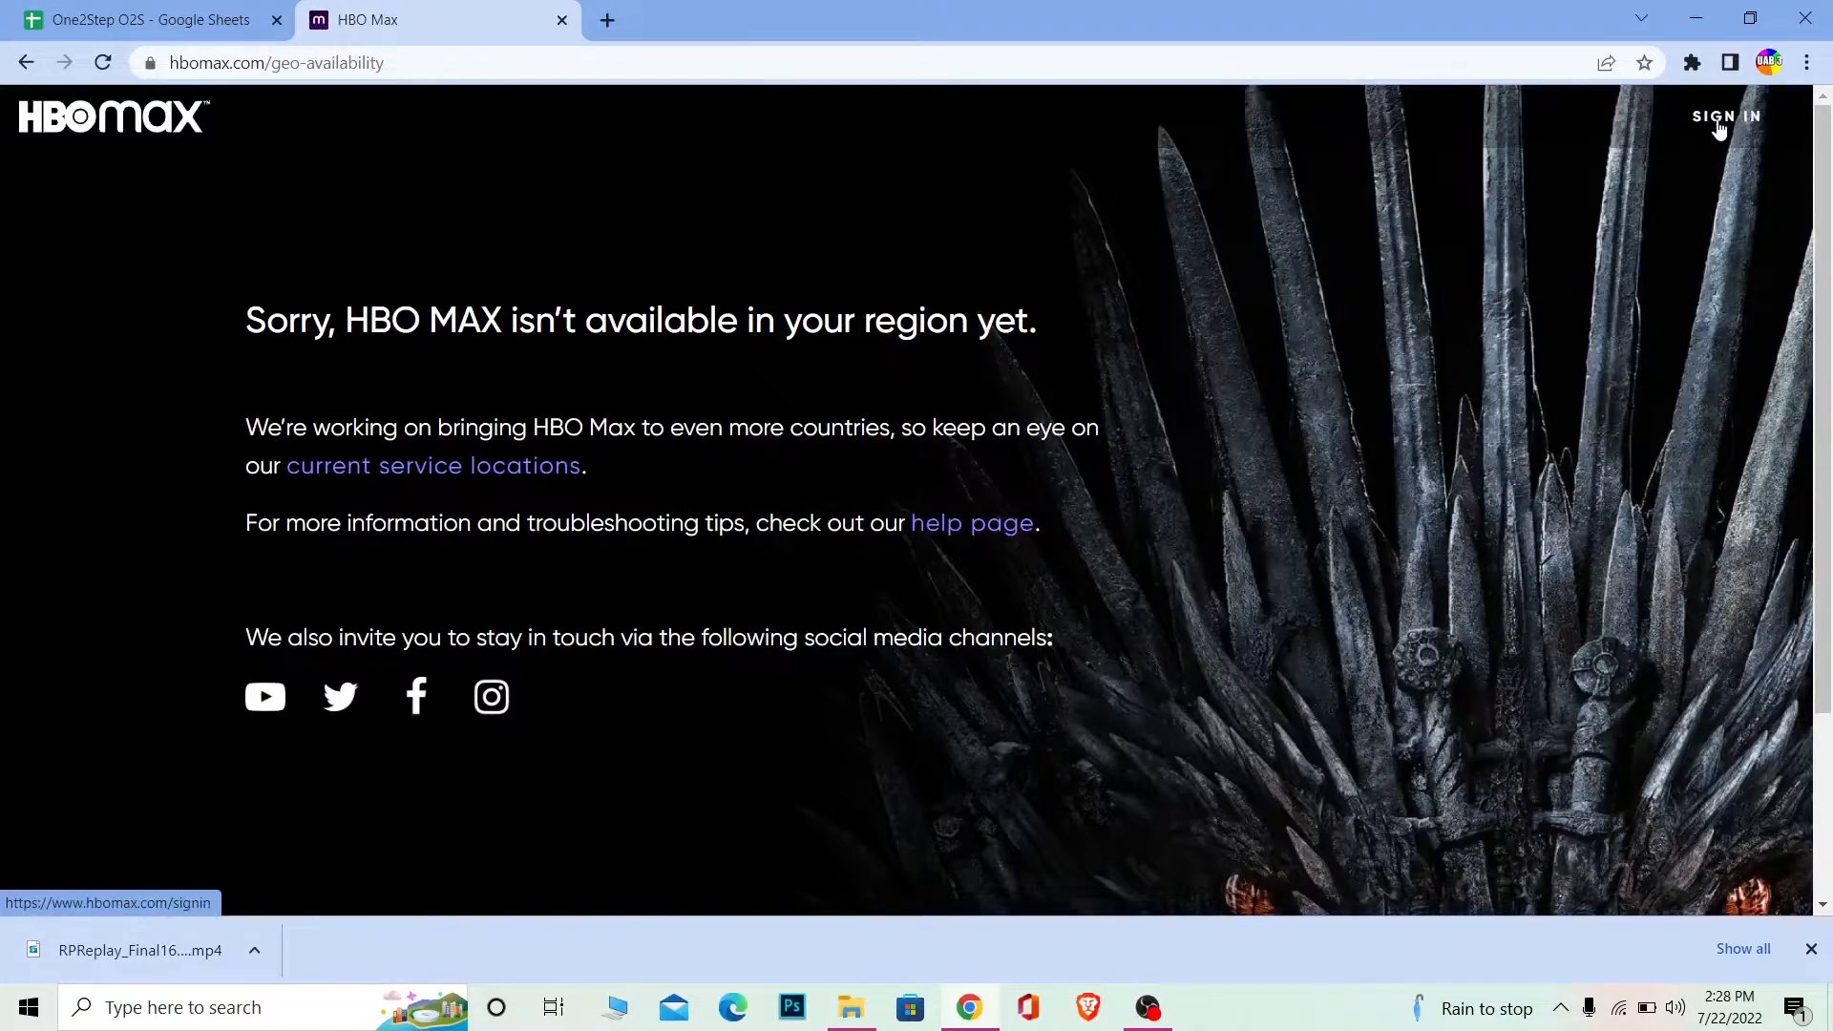
Step: Choose SIGN IN in the header, then SIGN IN on the out-of-region page
left_click(1725, 115)
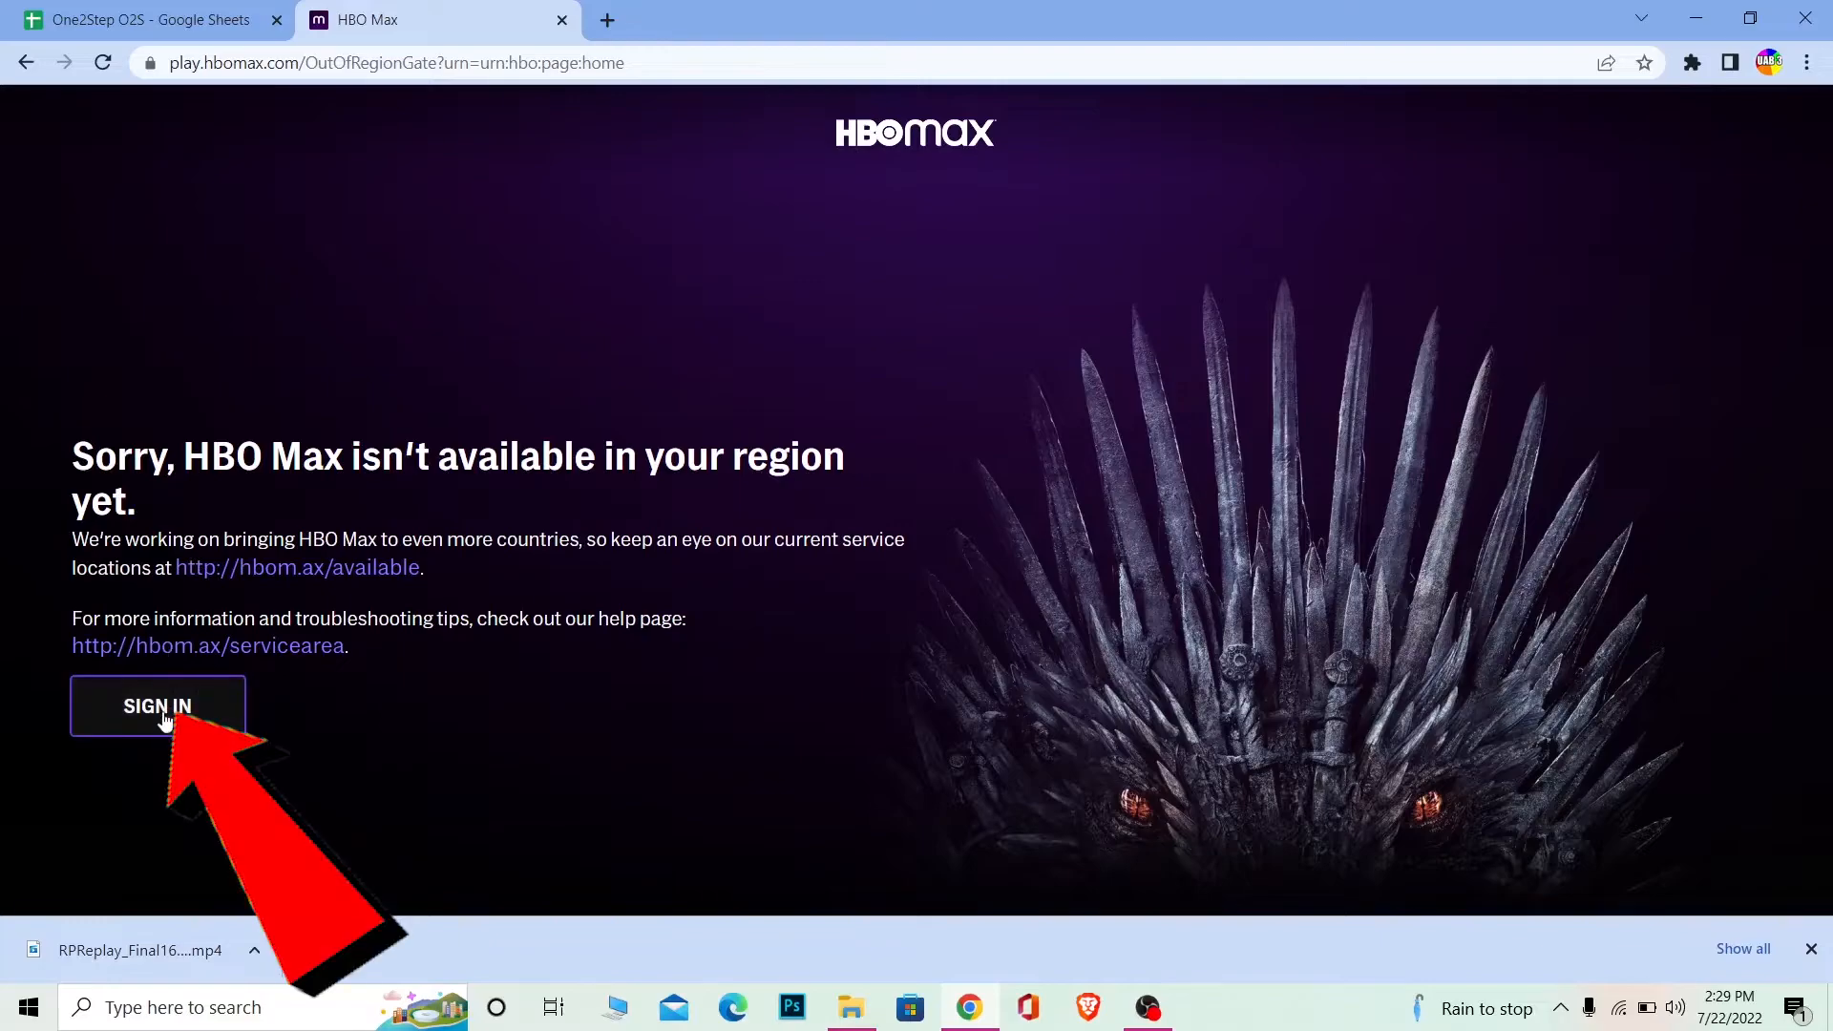
left_click(157, 706)
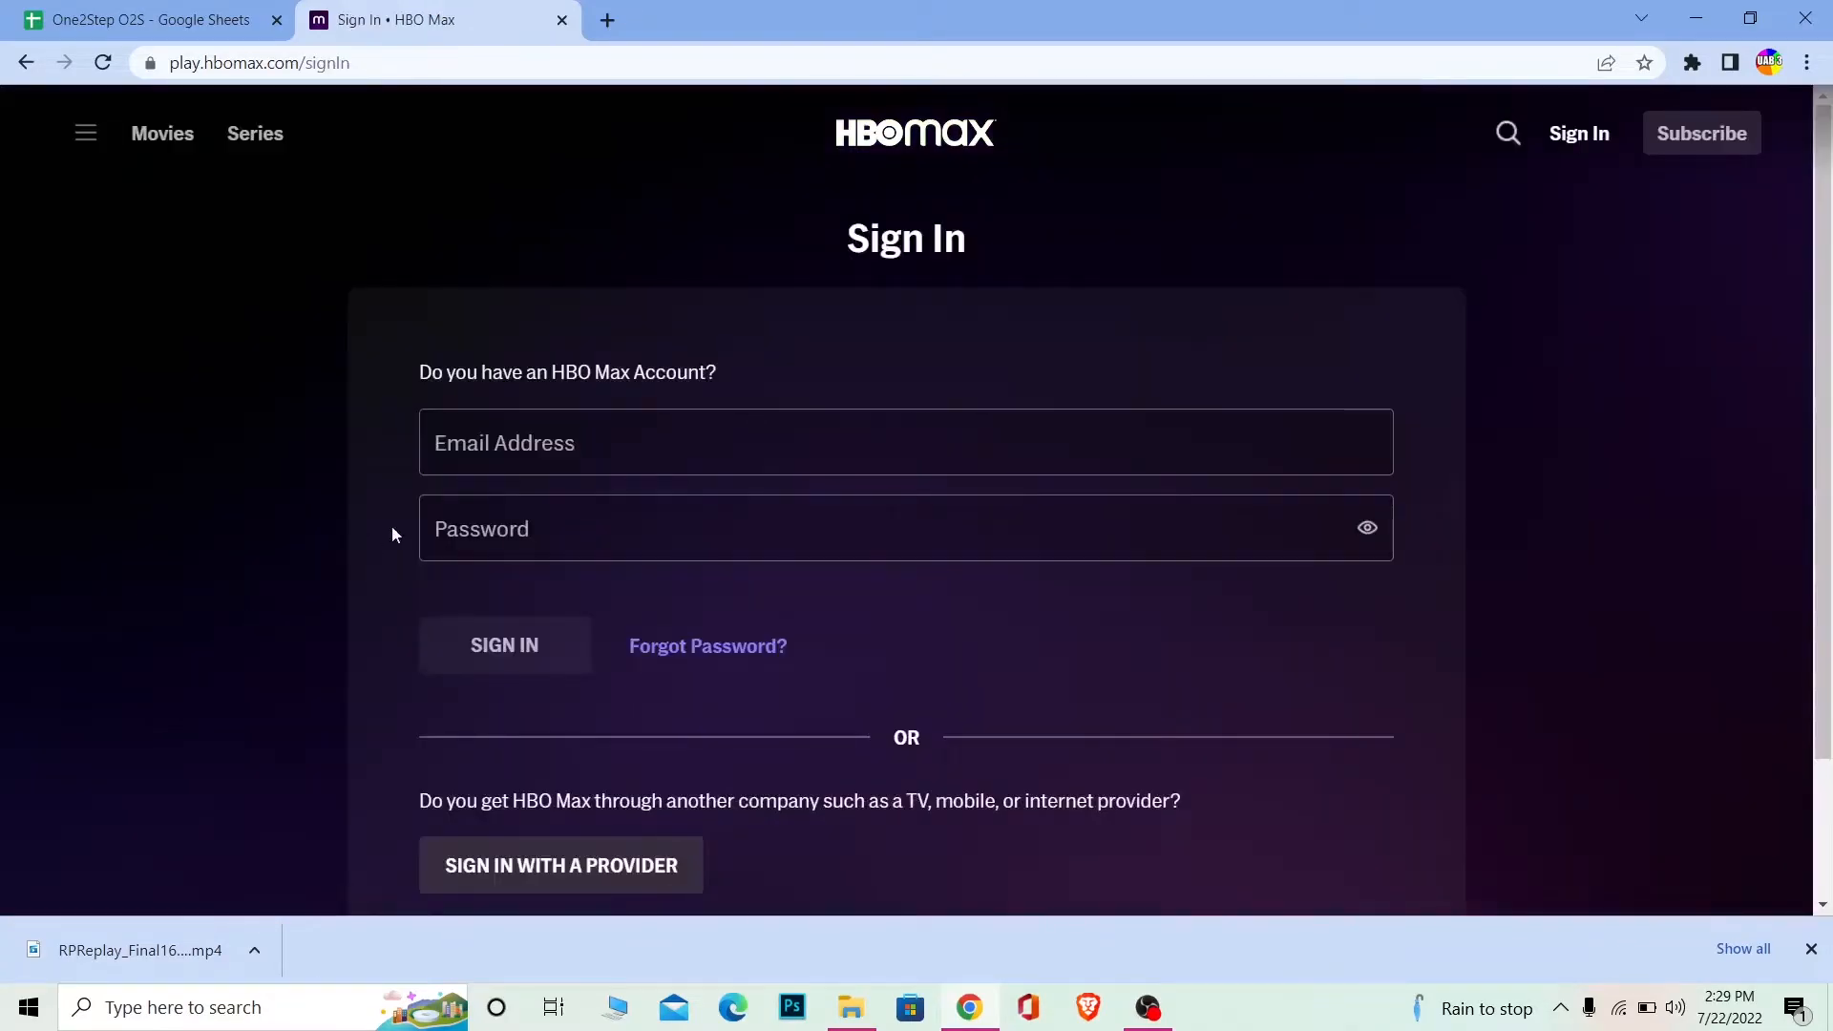
left_click(905, 442)
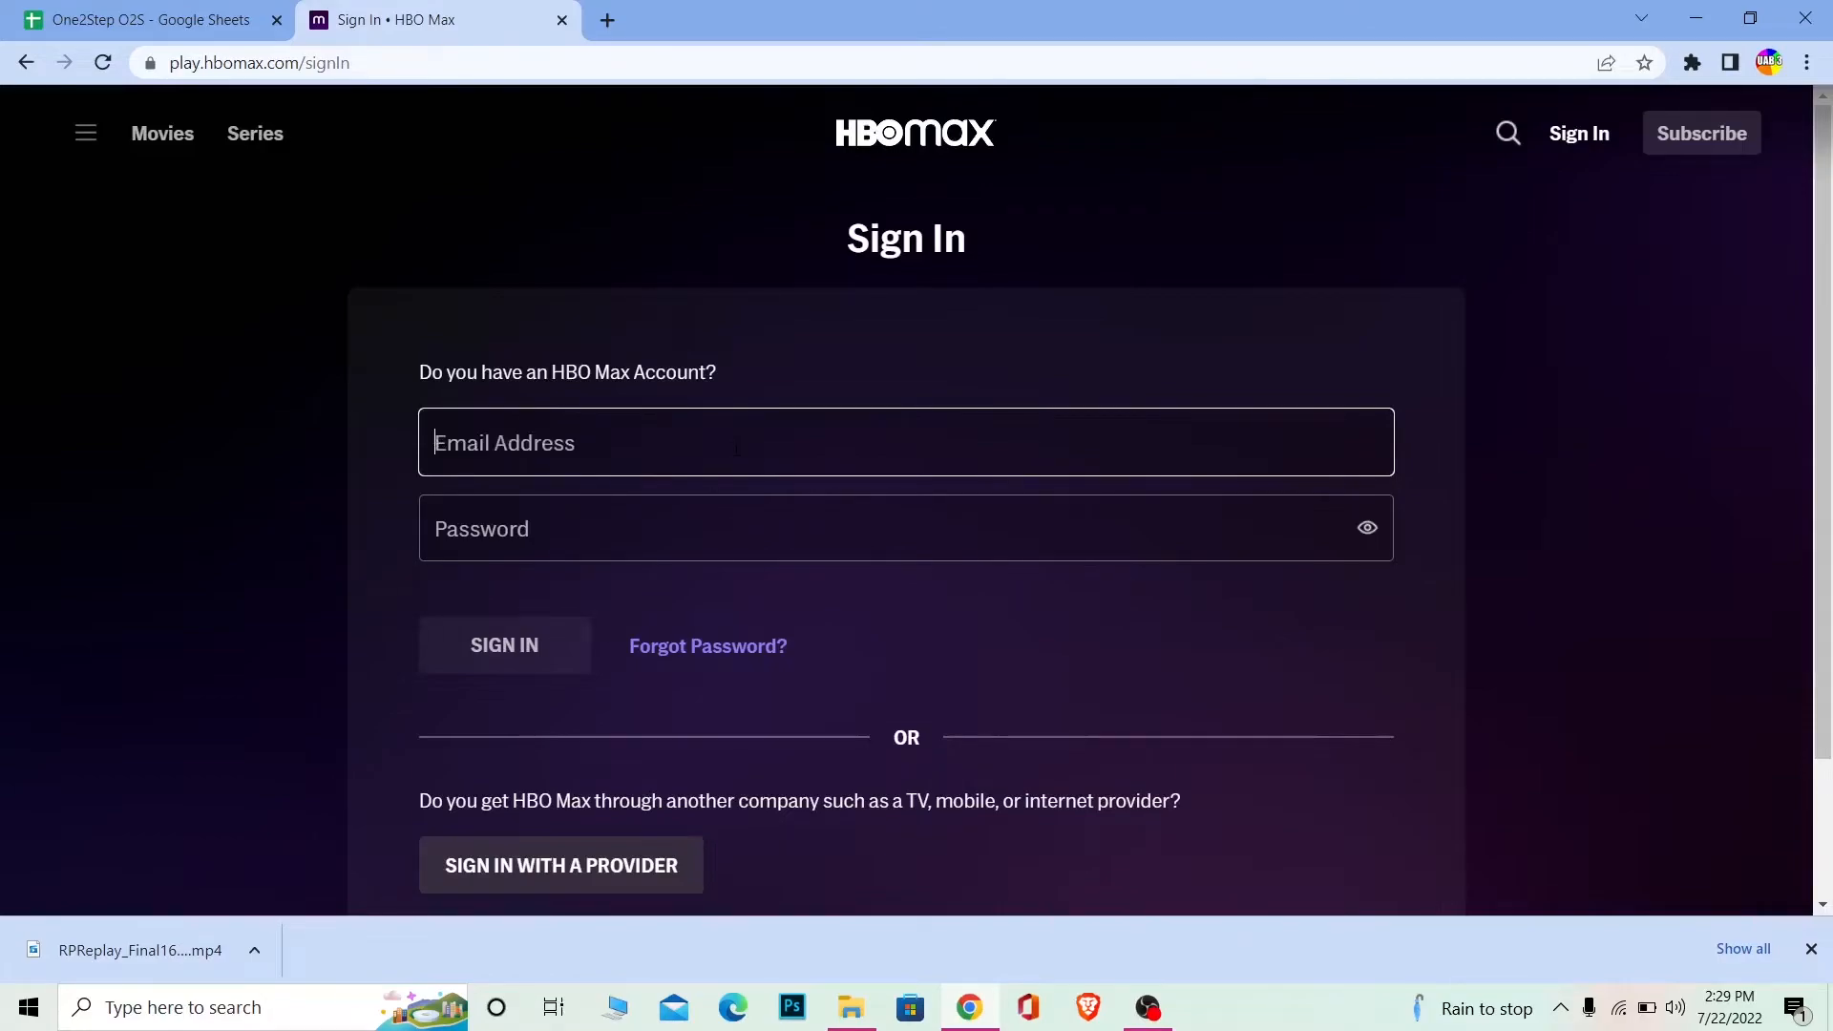
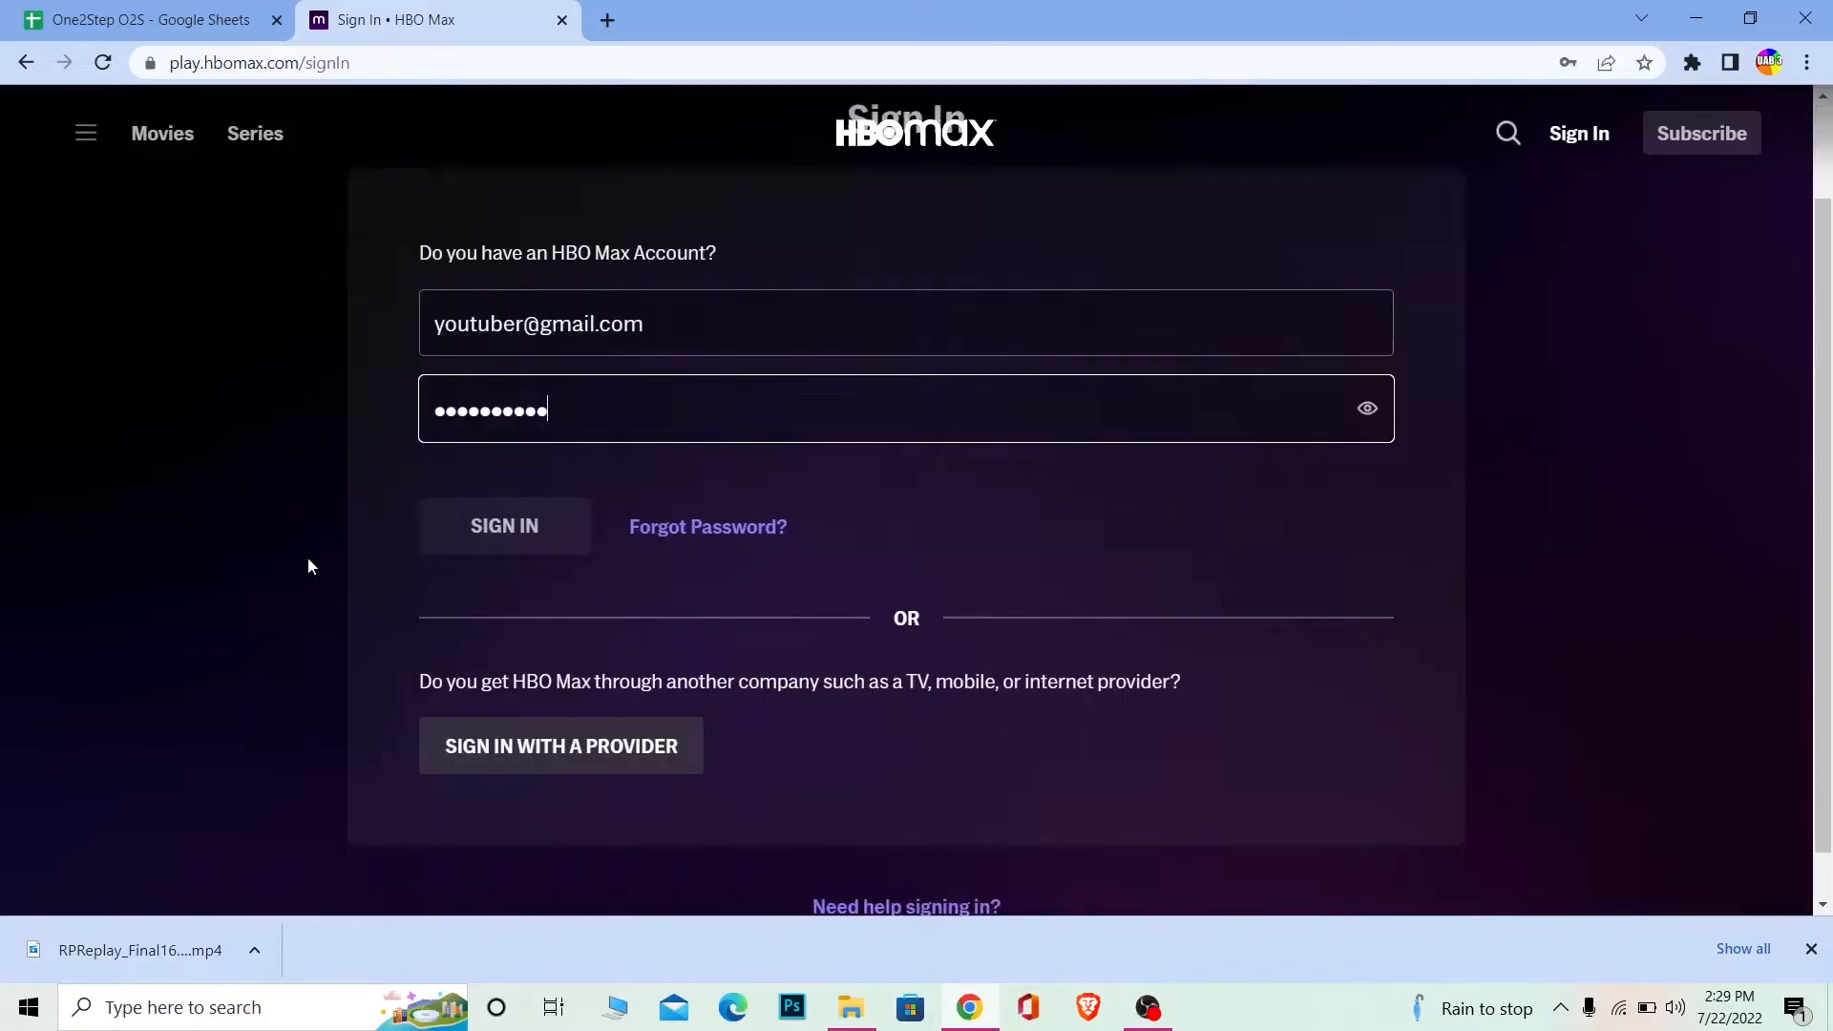
left_click(504, 525)
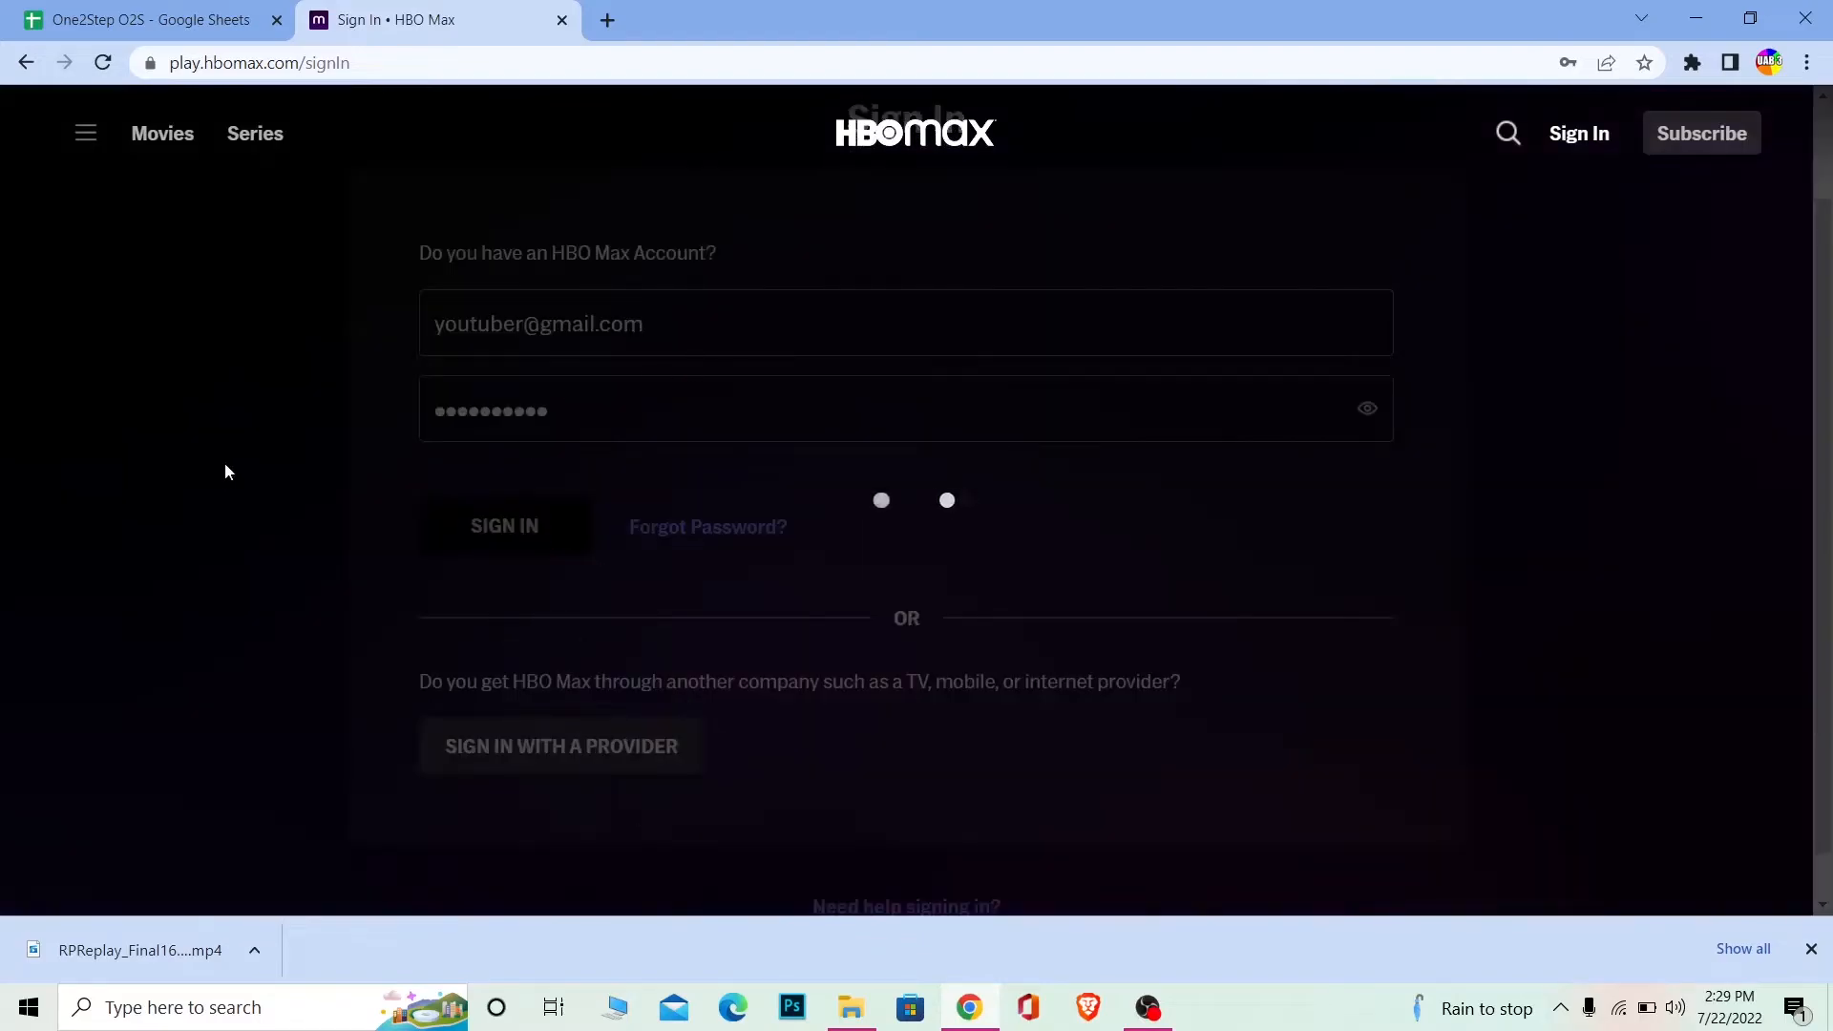
Step: Retry sign-in, then scroll past the incorrect email or password error
left_click(505, 525)
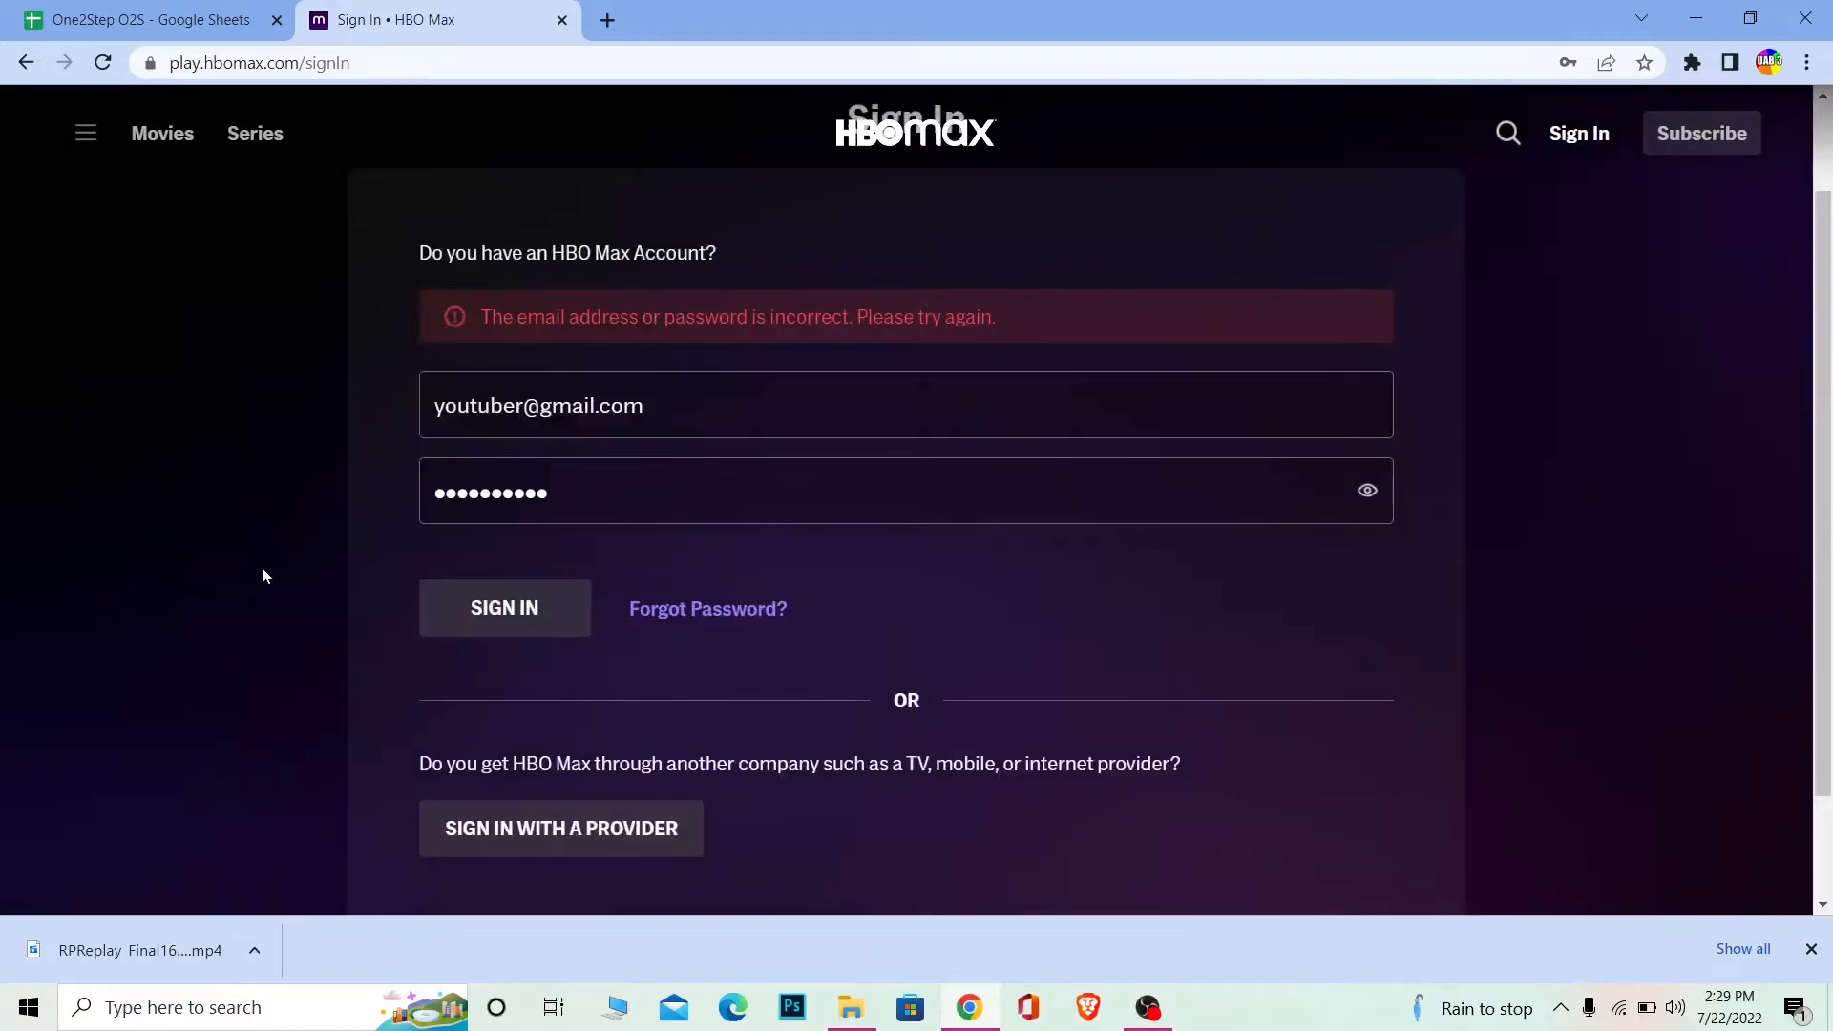
scroll("down", 3)
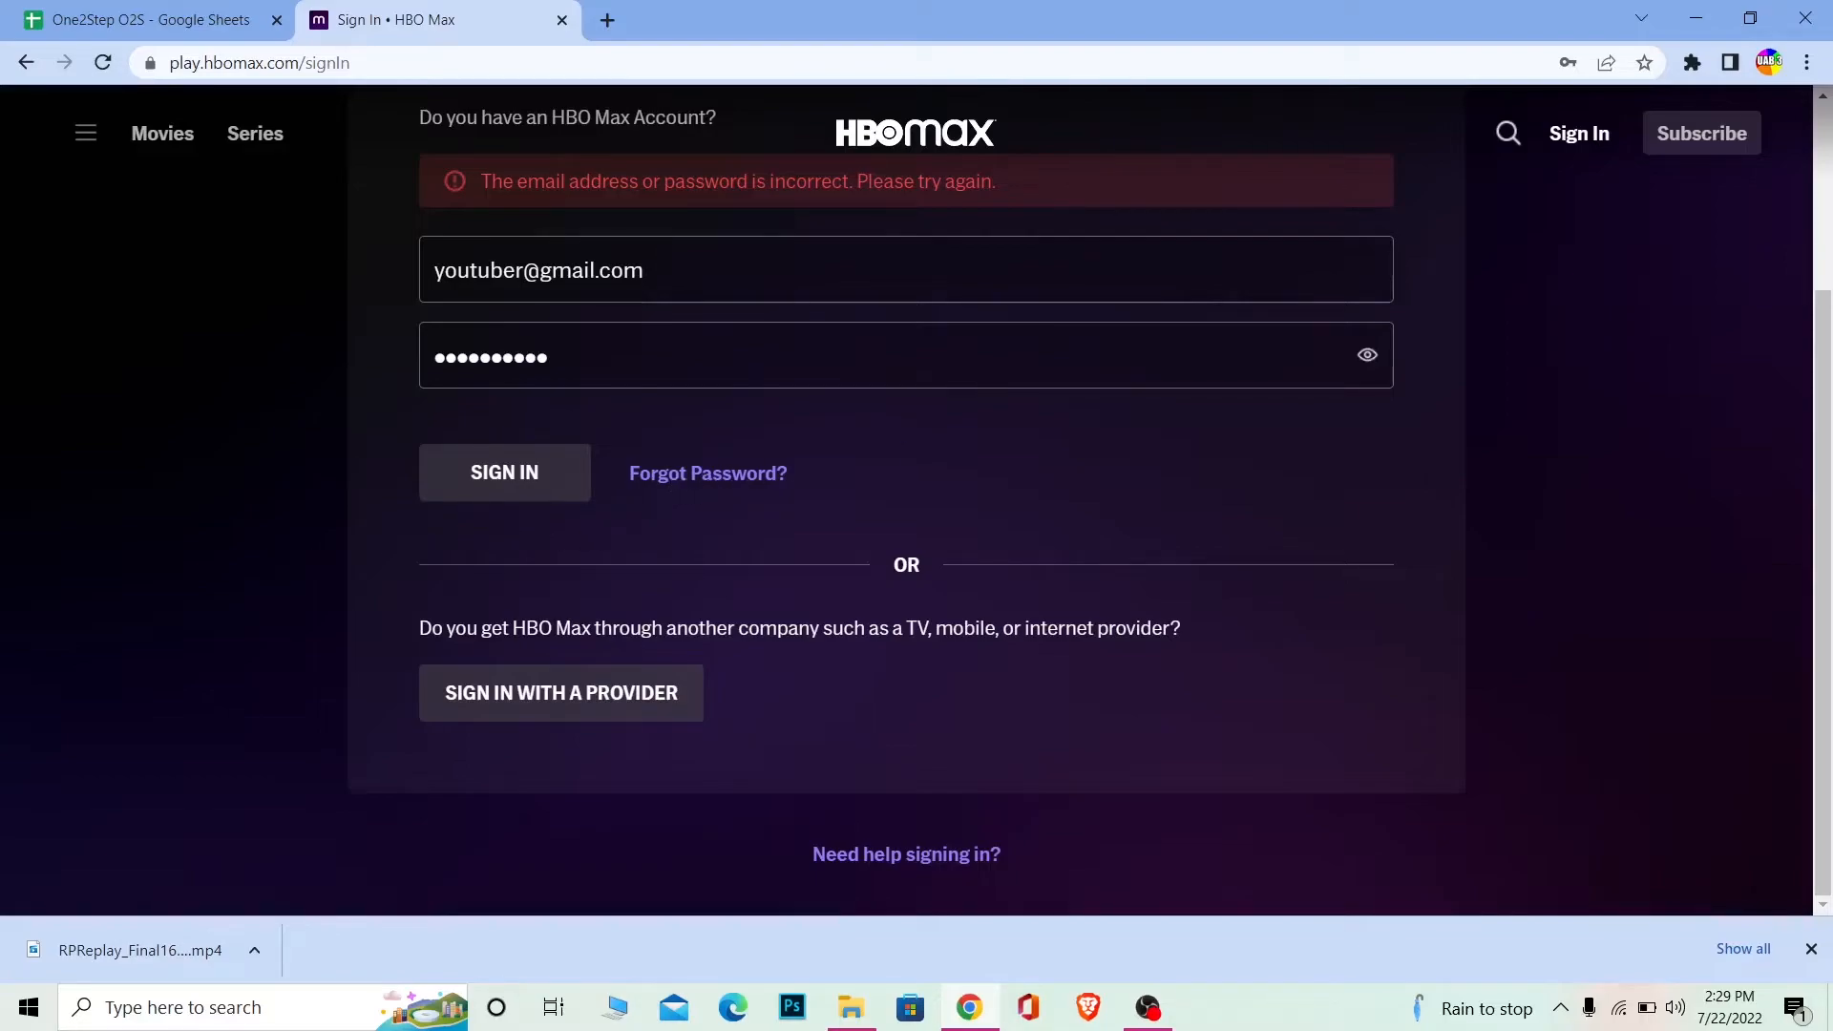
mouse_move(328, 266)
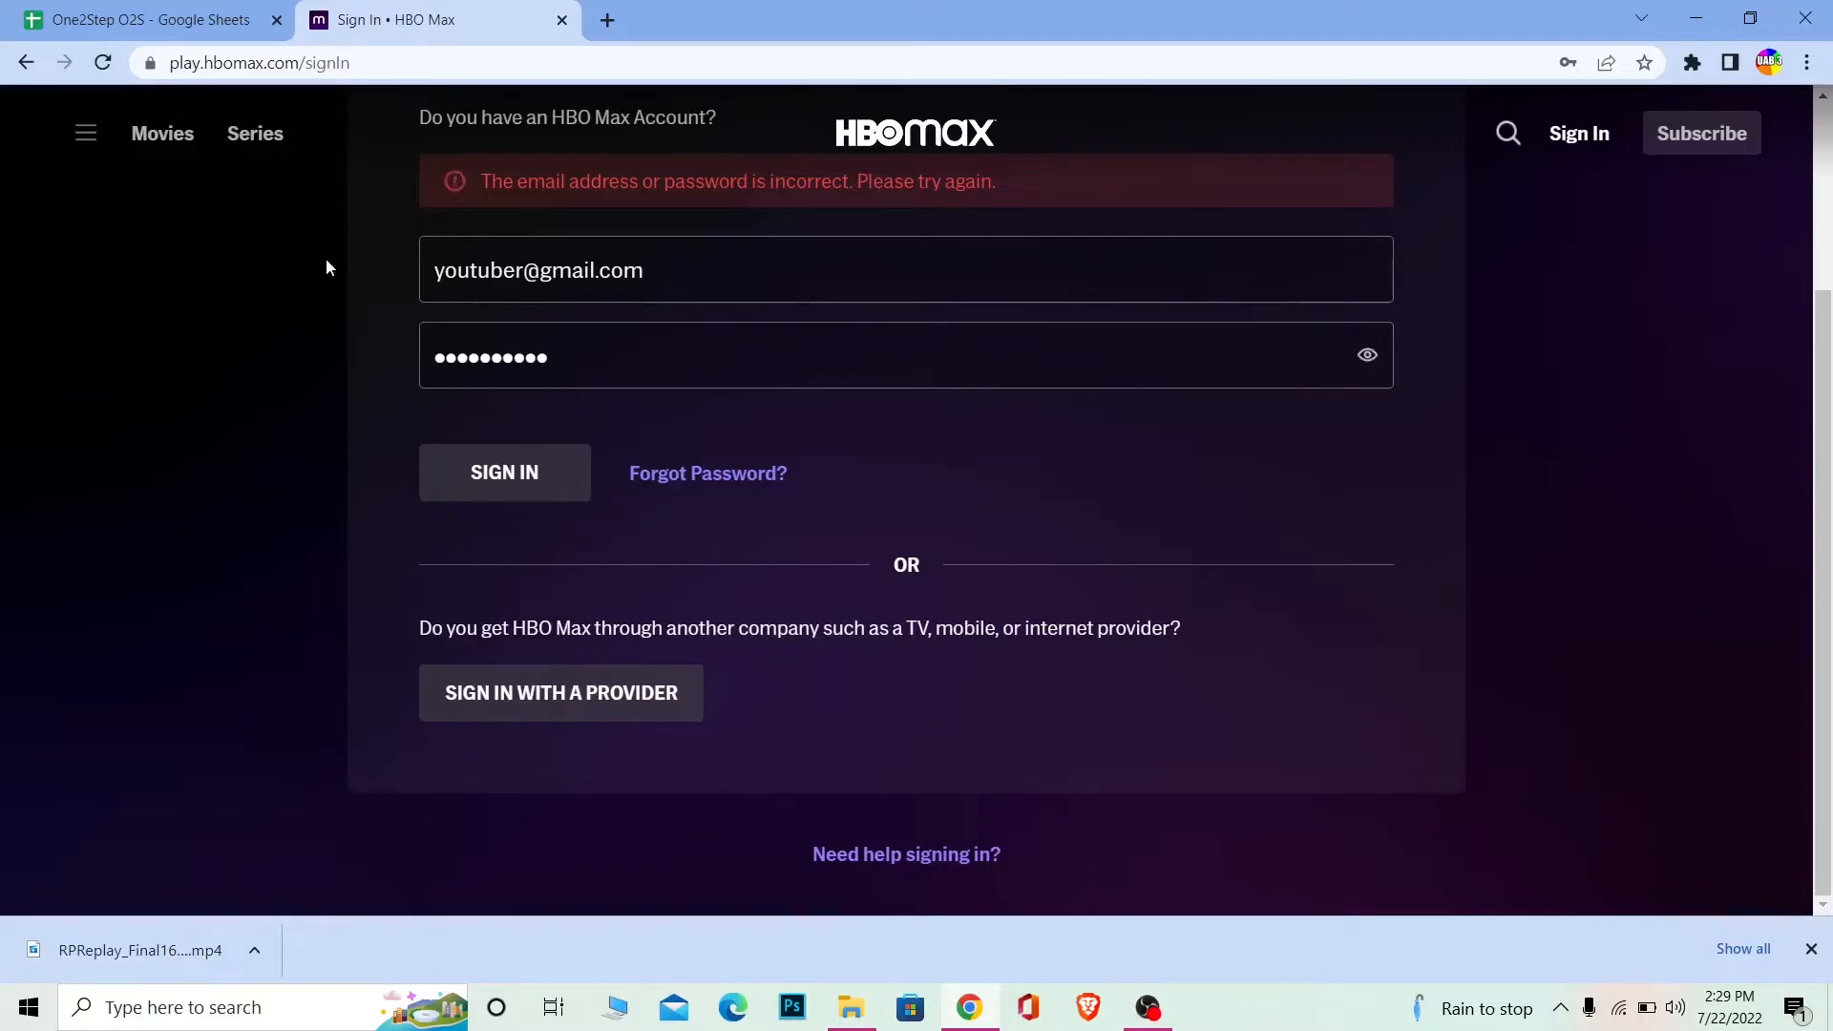
mouse_move(750, 454)
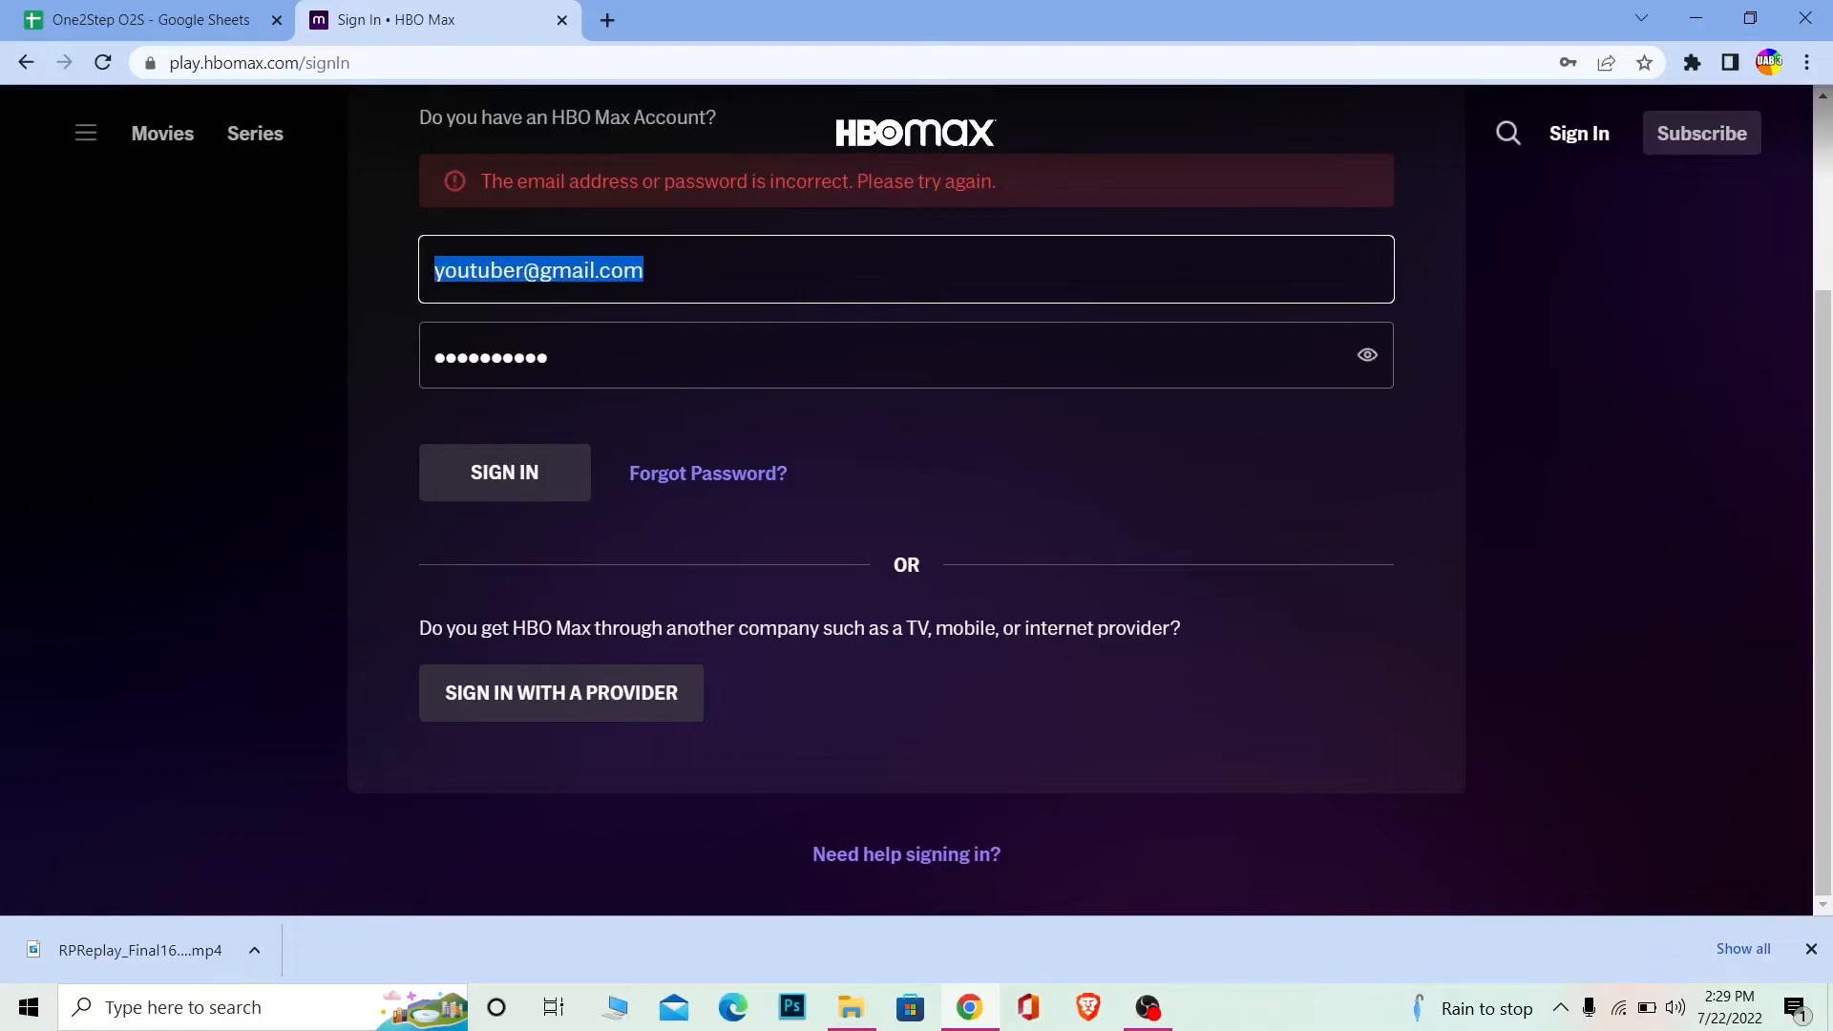
mouse_move(719, 470)
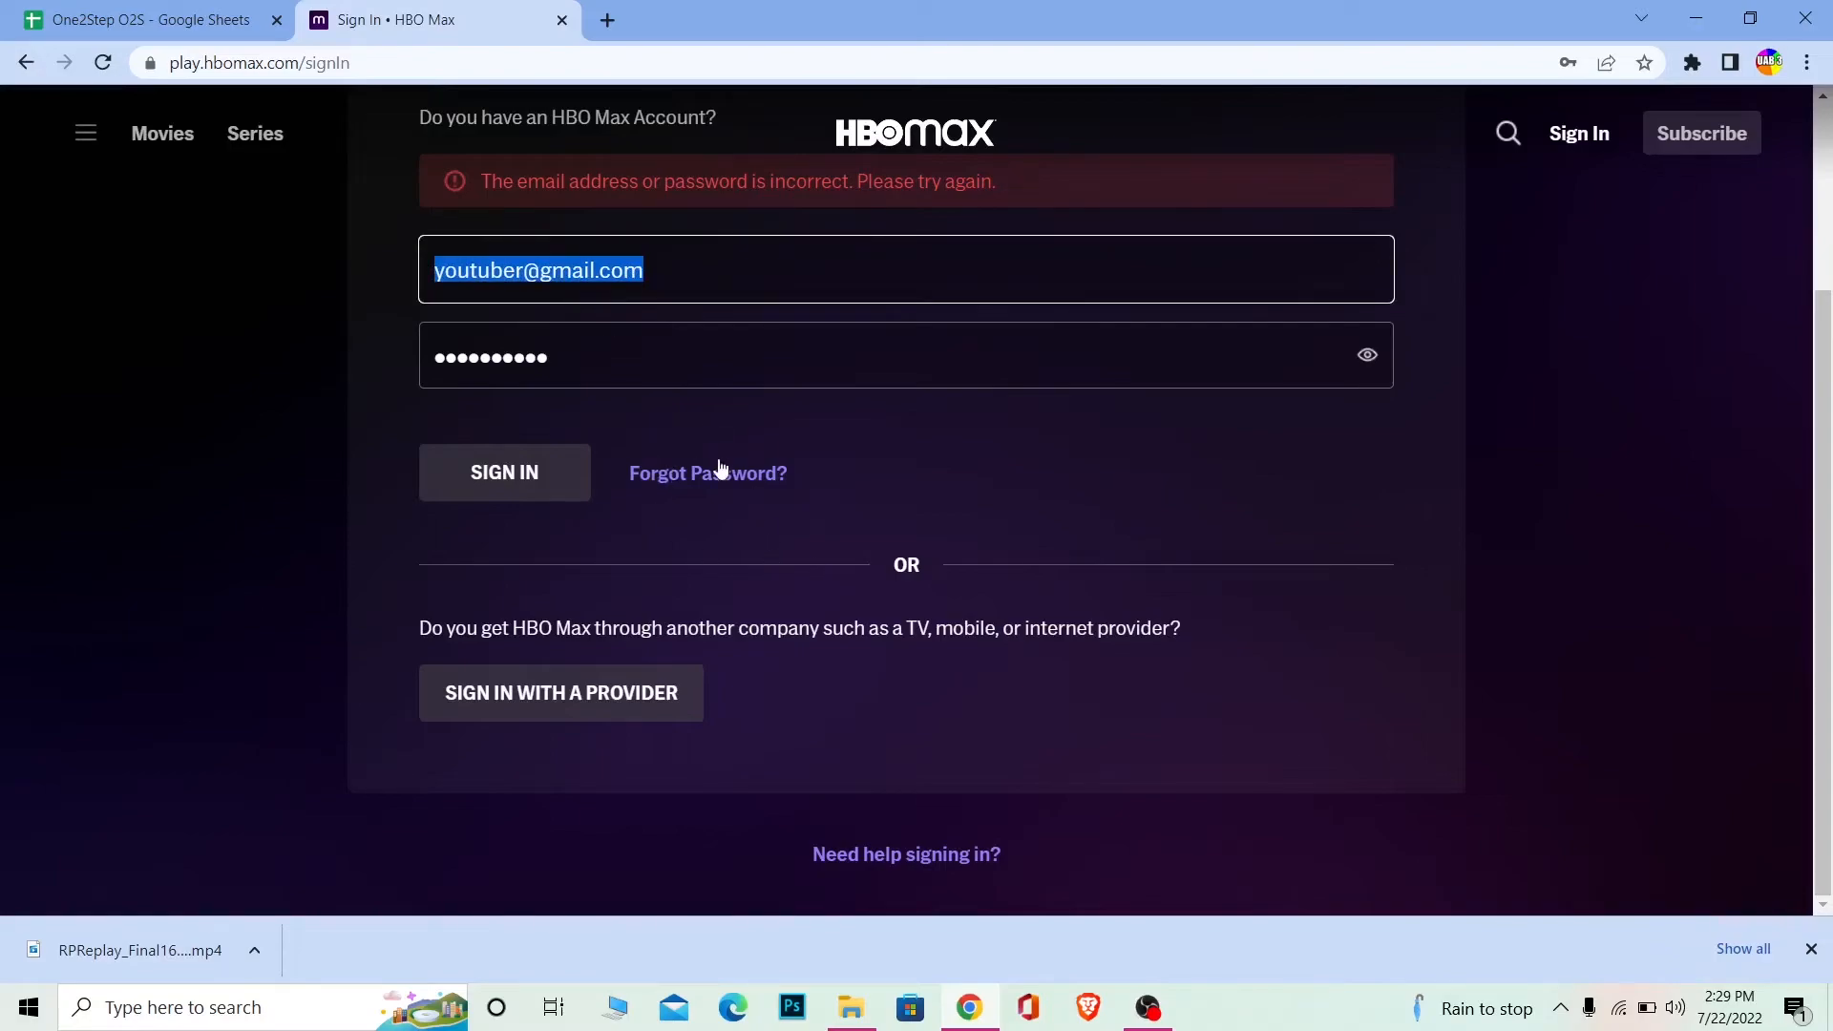
mouse_move(584, 655)
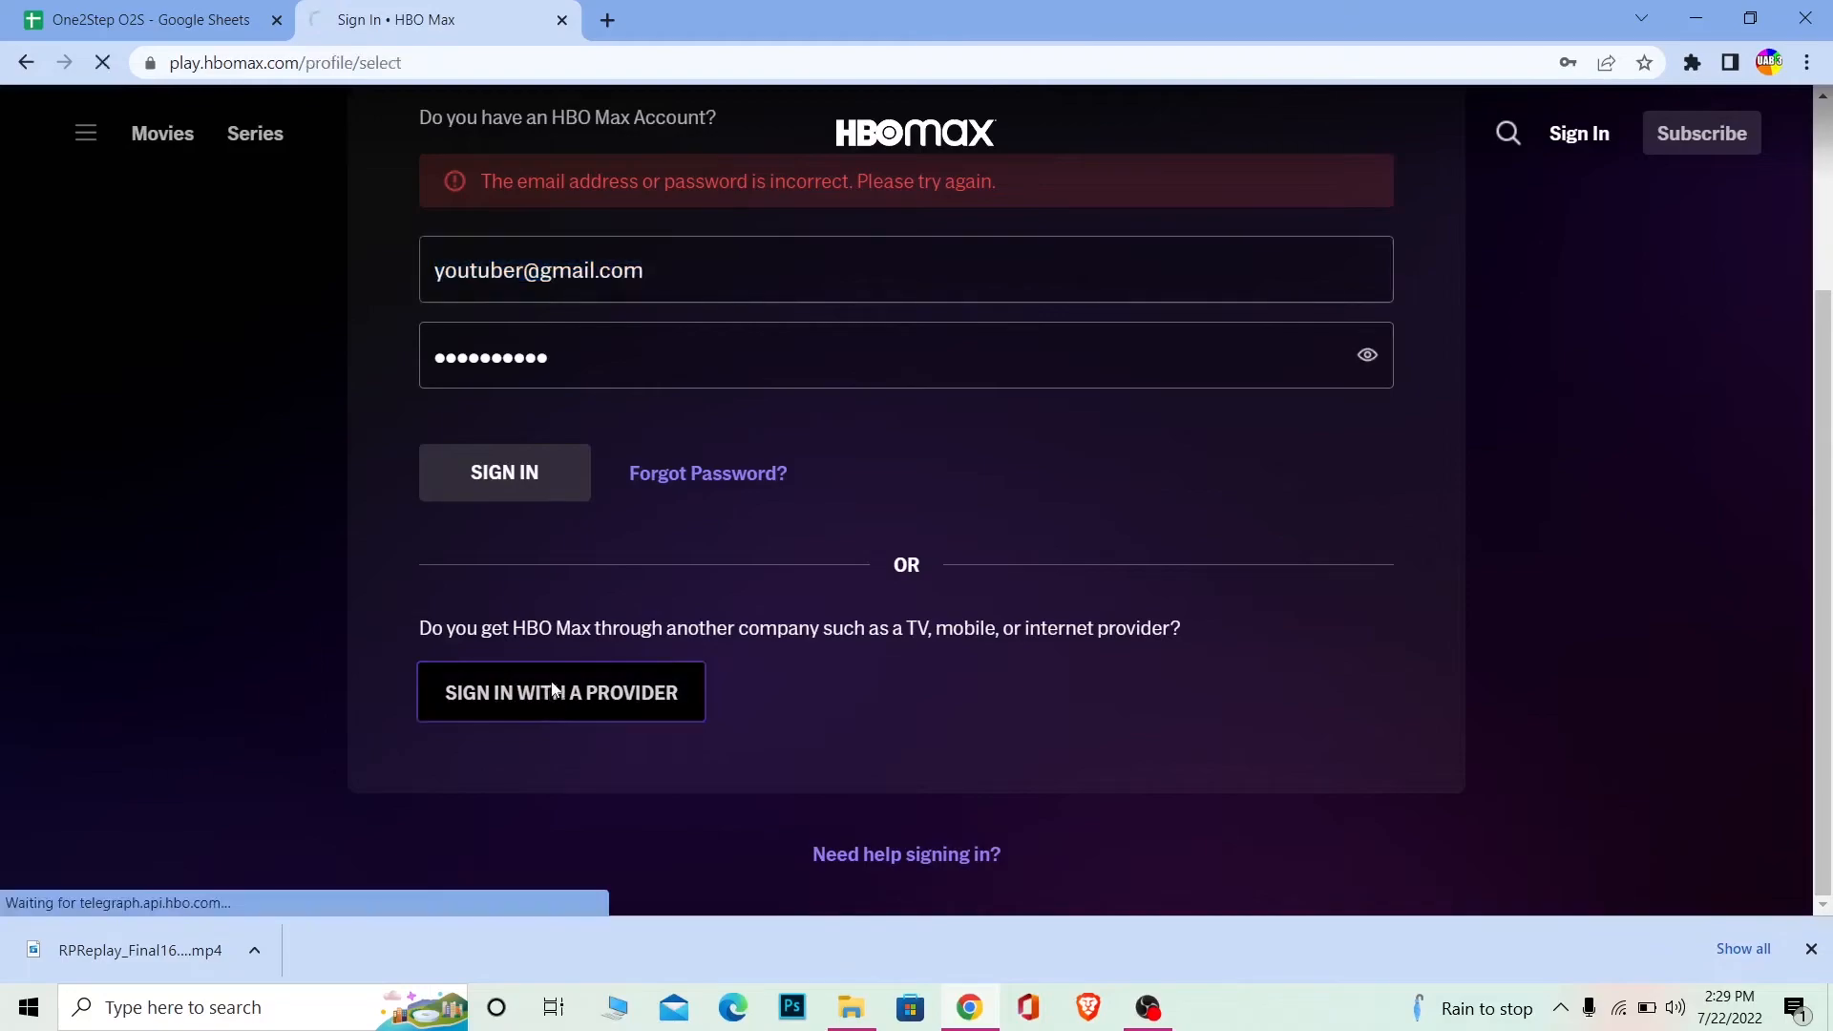
mouse_move(288, 522)
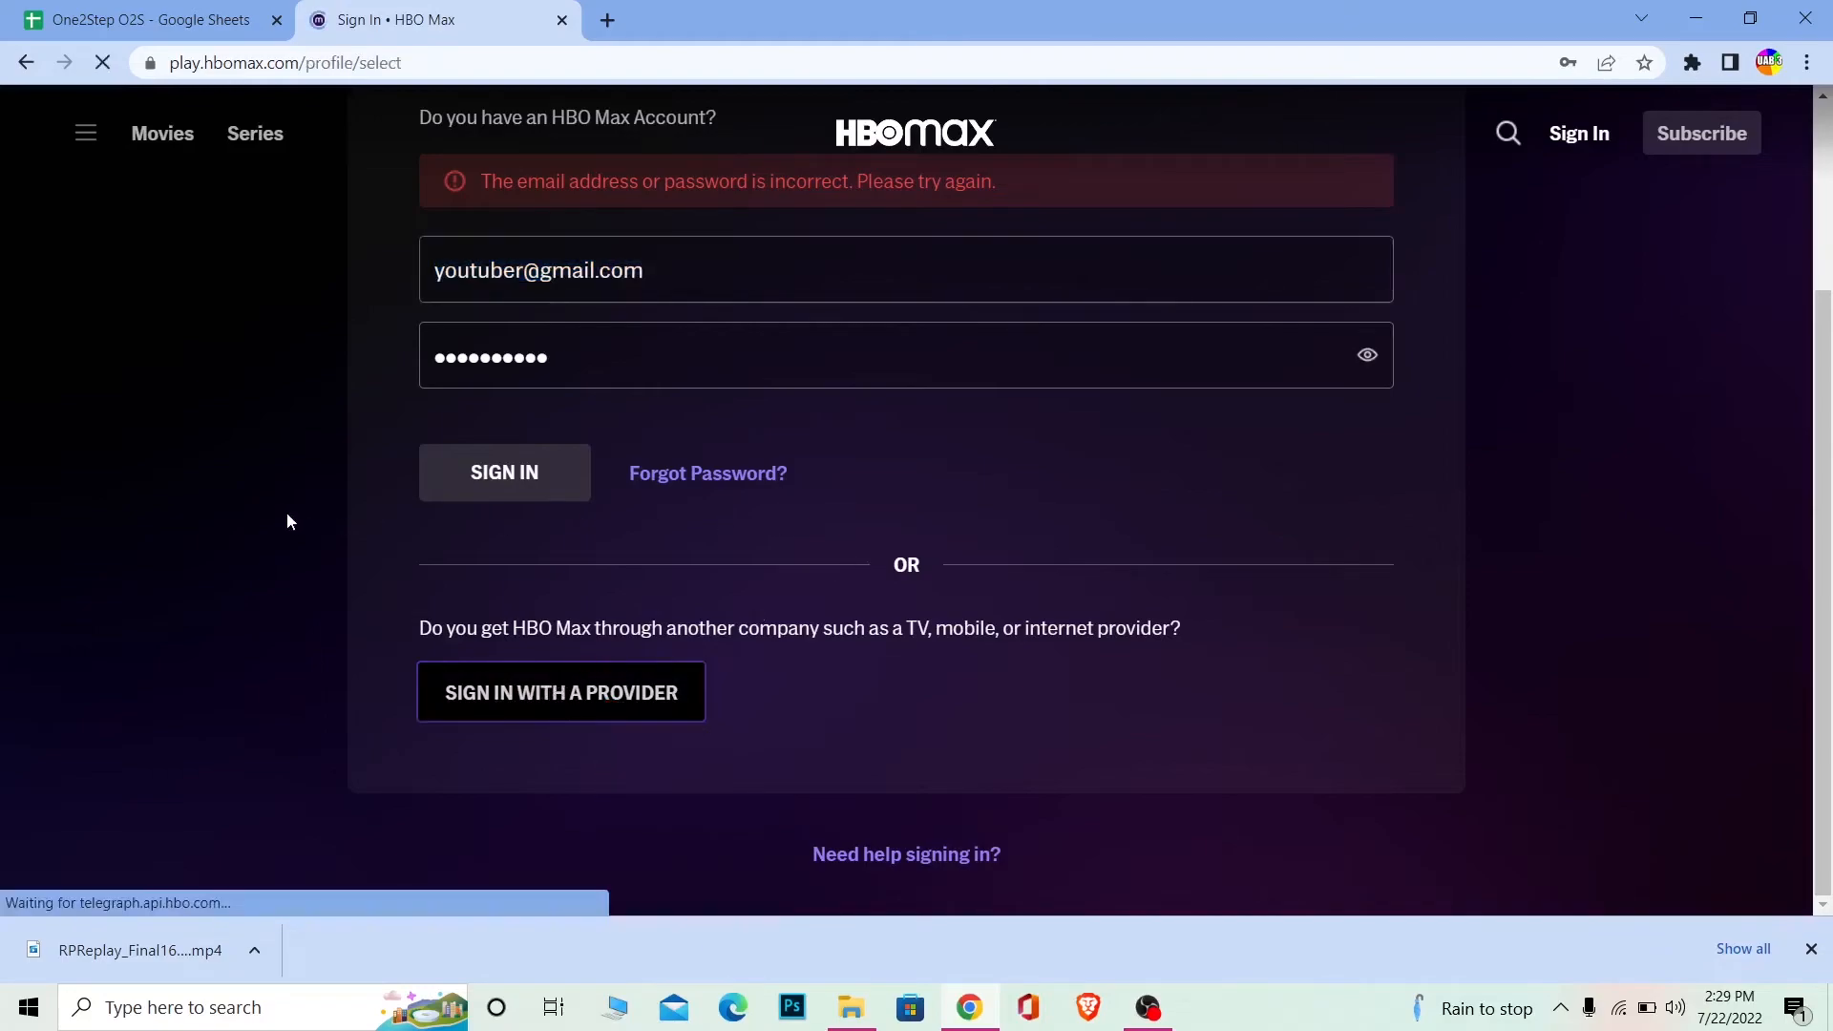
Step: Try signing in with a provider, then choose HOME on the 'No provider within Nepal' page
left_click(504, 473)
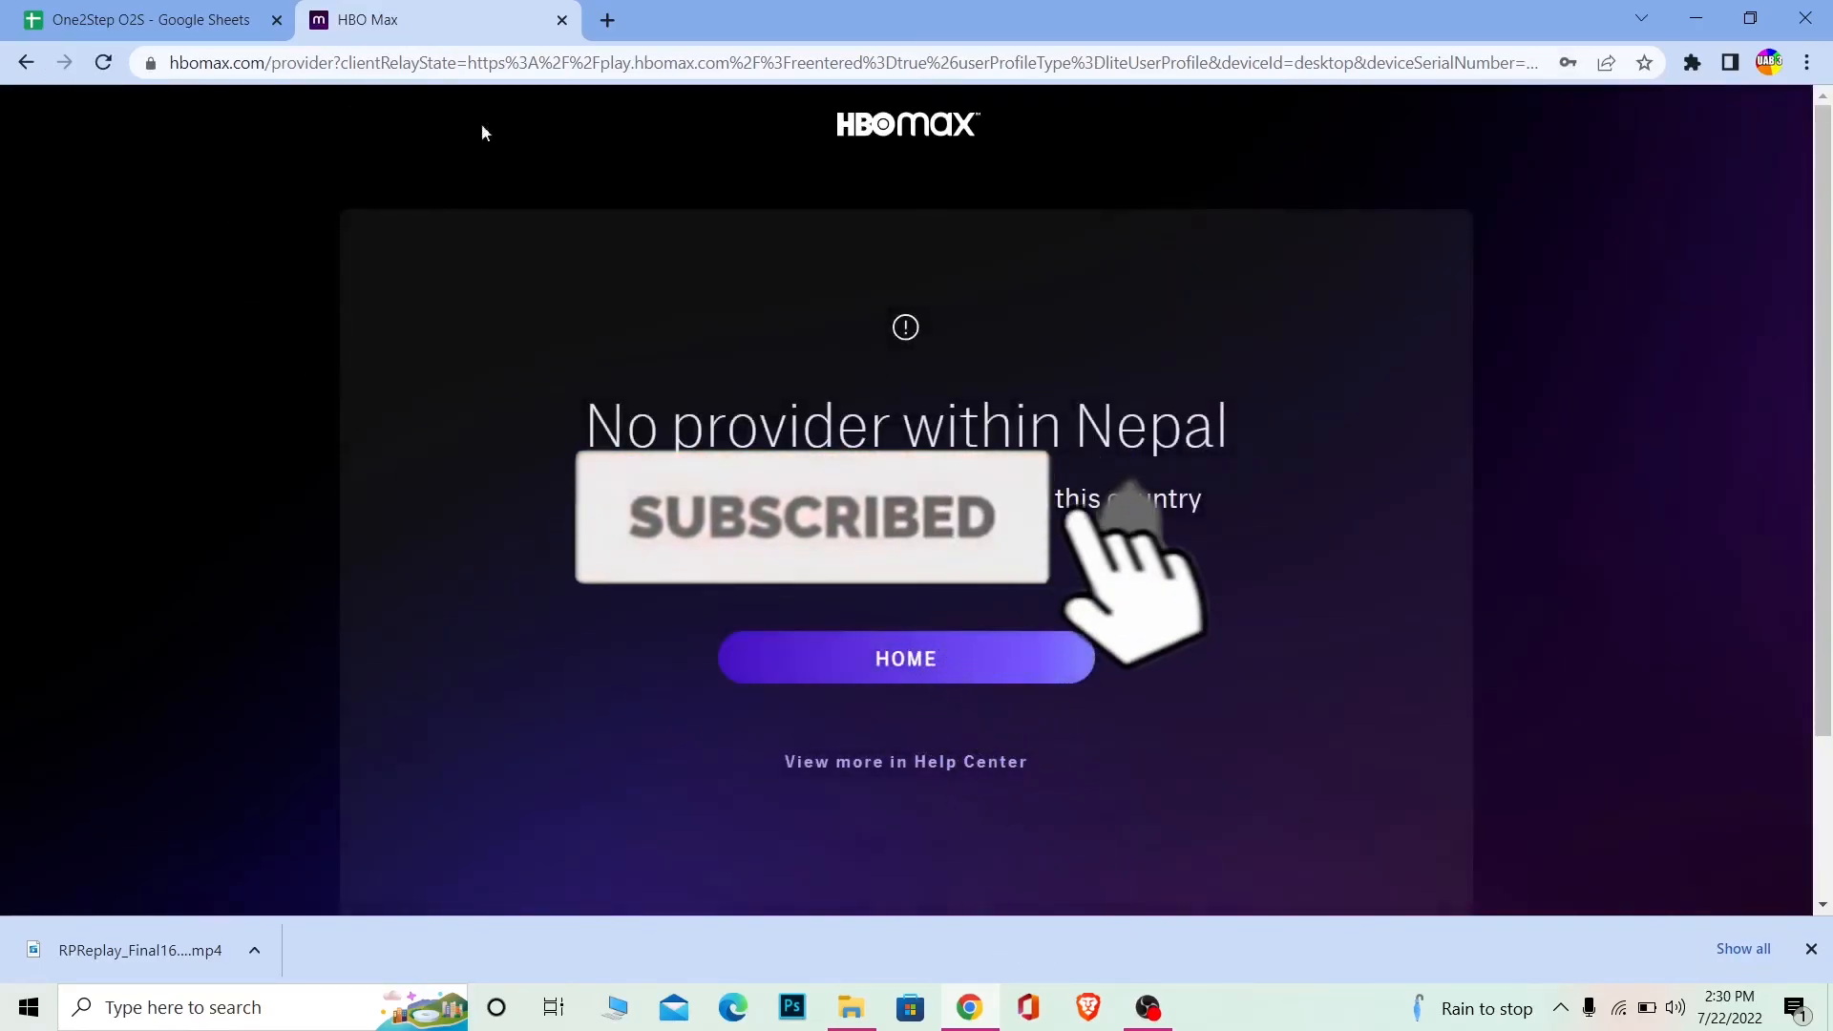
left_click(905, 658)
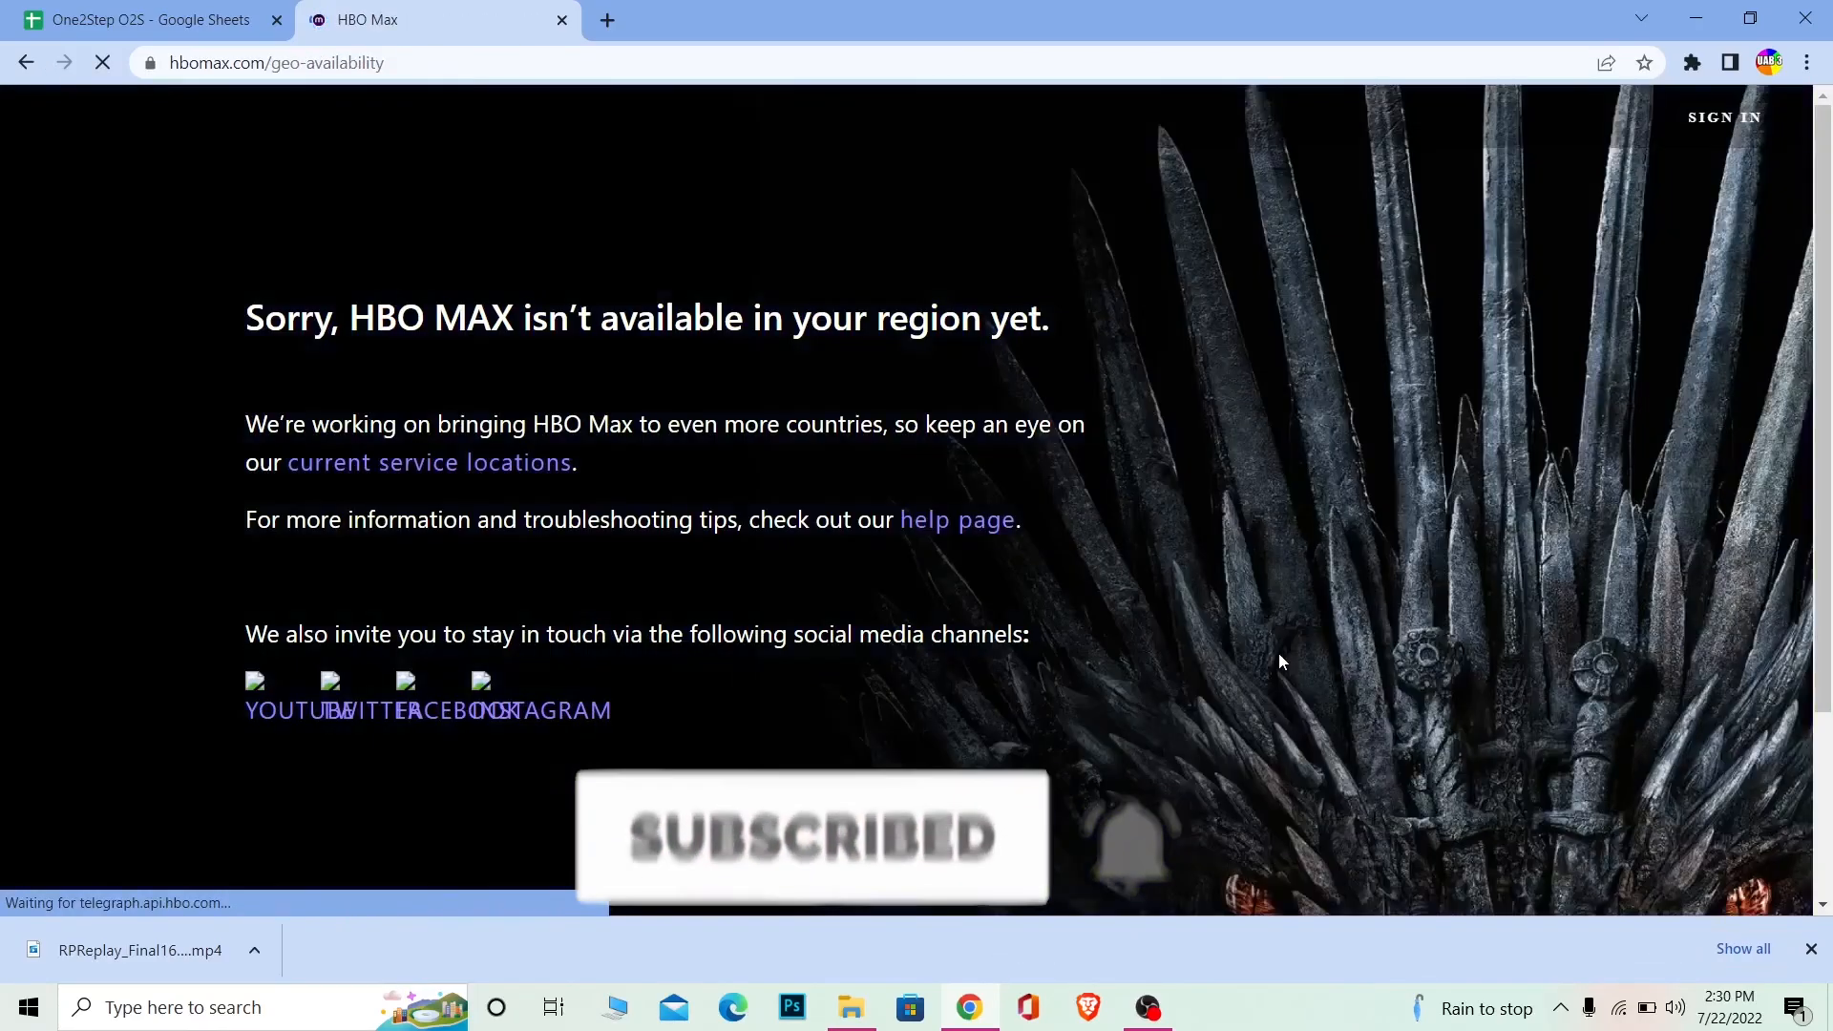